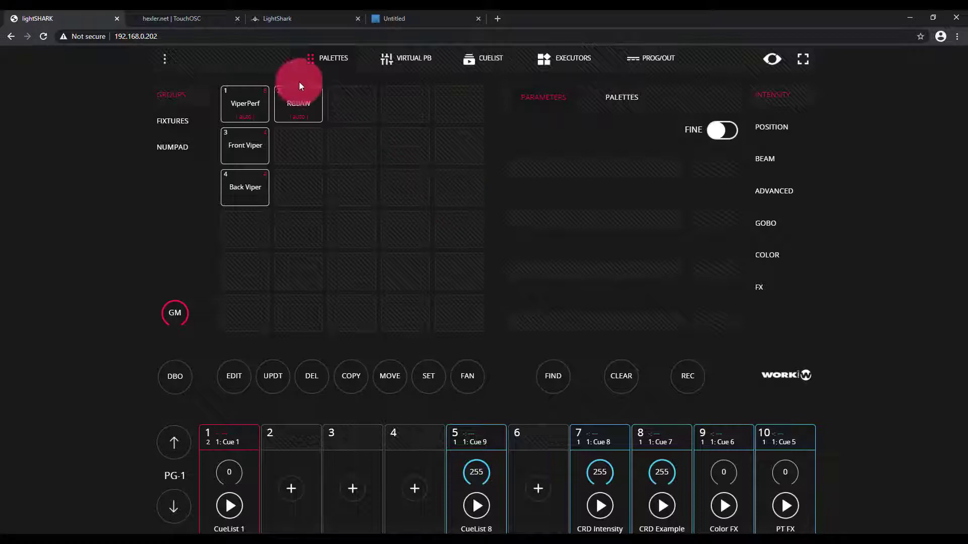
- Download the Windows TouchOSC Editor from the hexler.net TouchOSC product page
click(179, 18)
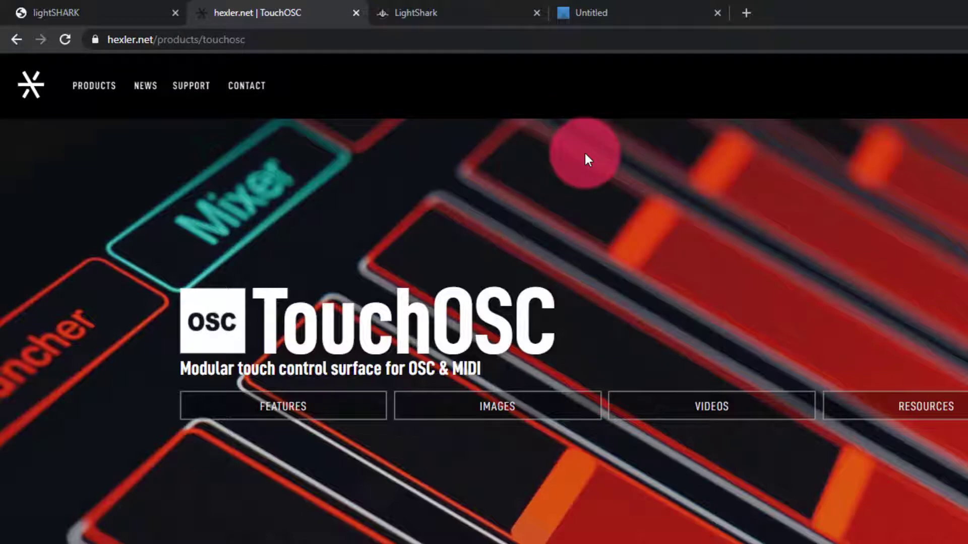
scroll(down, 3)
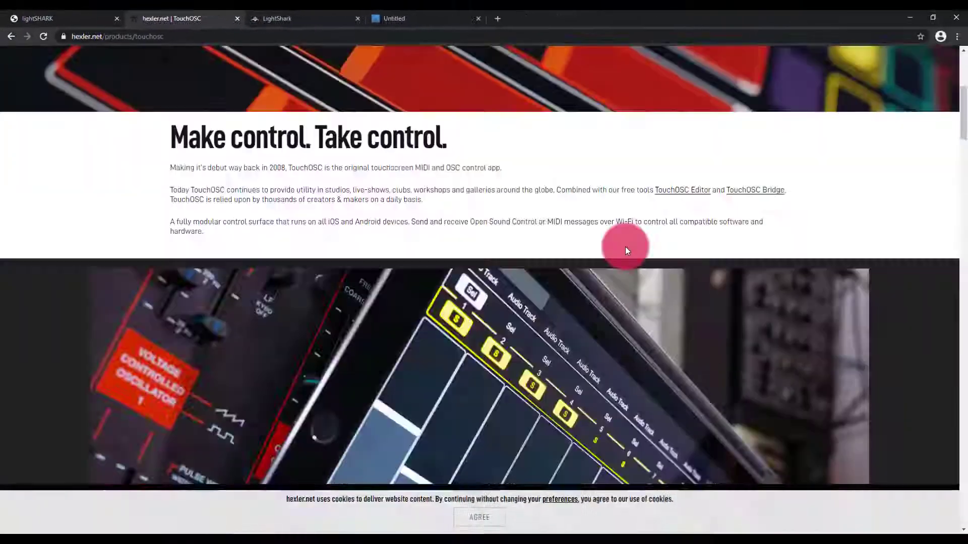
scroll(down, 3)
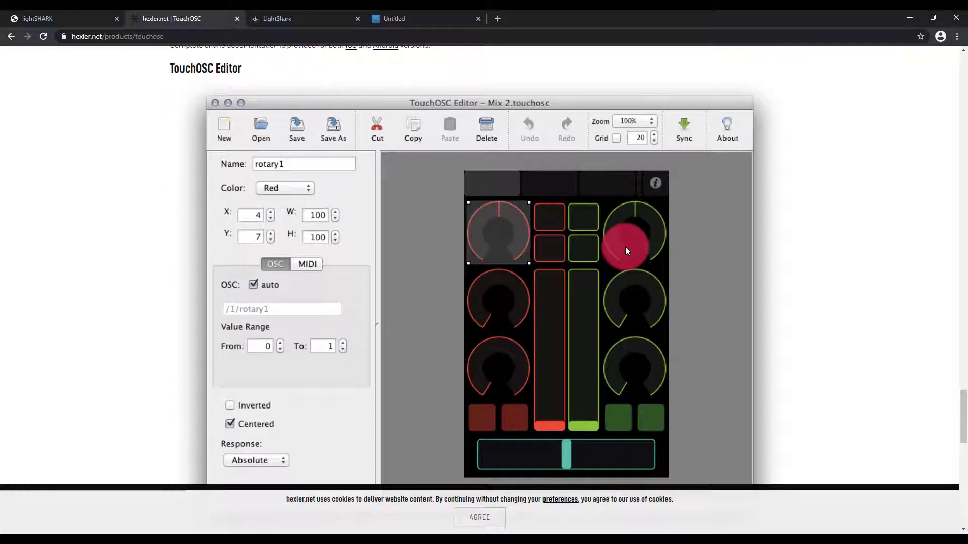
scroll(down, 3)
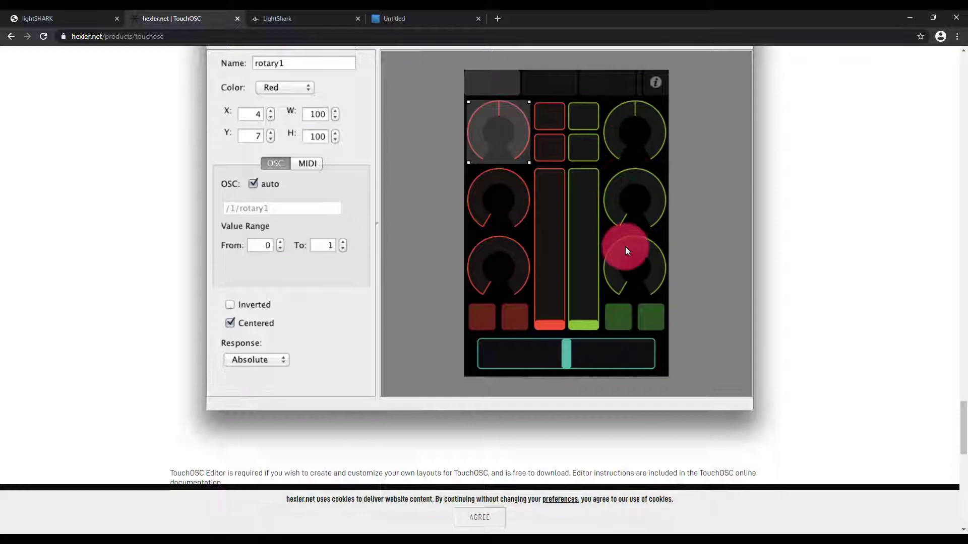
scroll(down, 3)
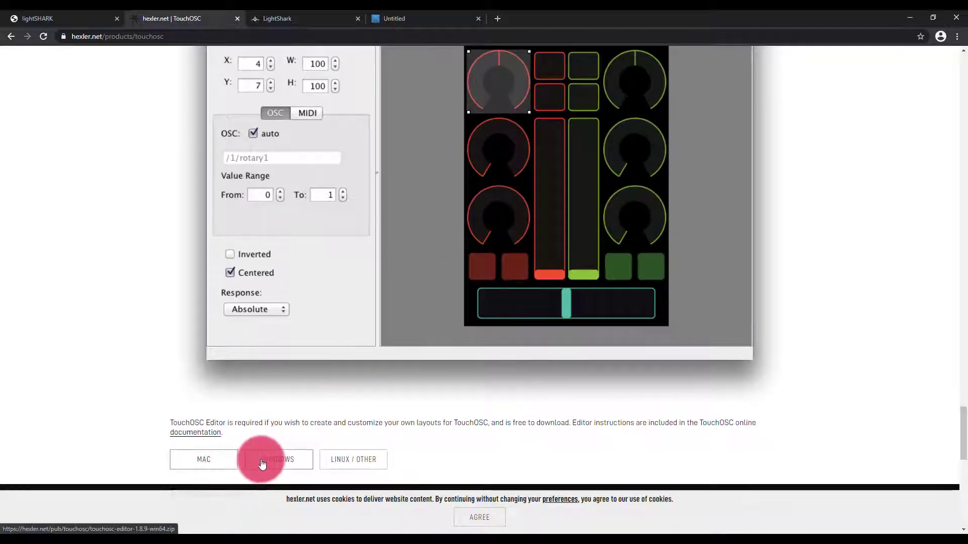
click(275, 459)
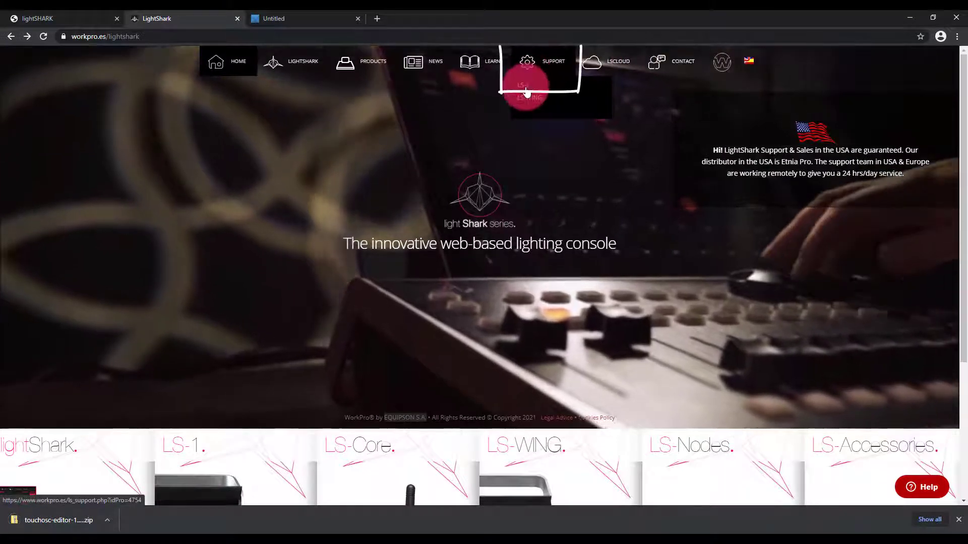
- From LS-1 support, download the English user manual and the LightShark_TouchOSC sample layout
click(492, 61)
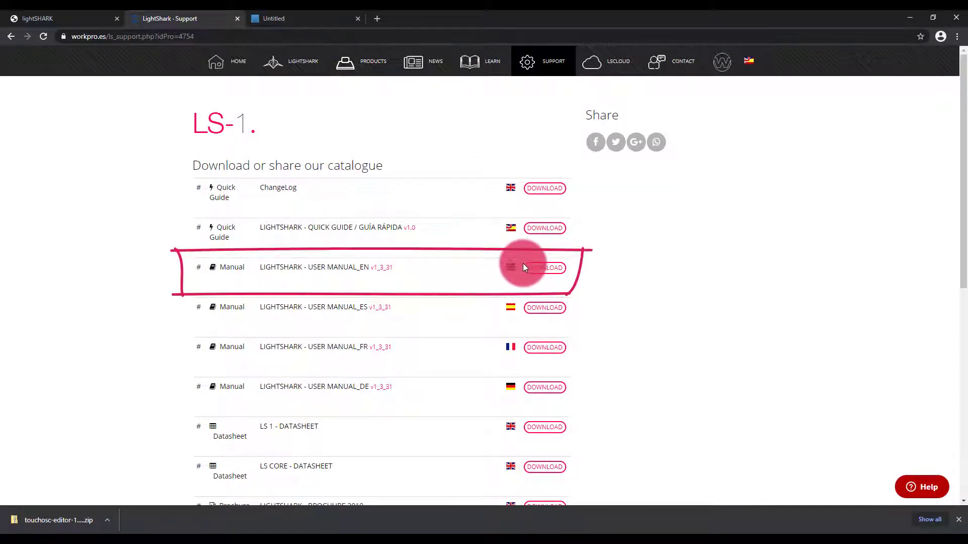
click(544, 267)
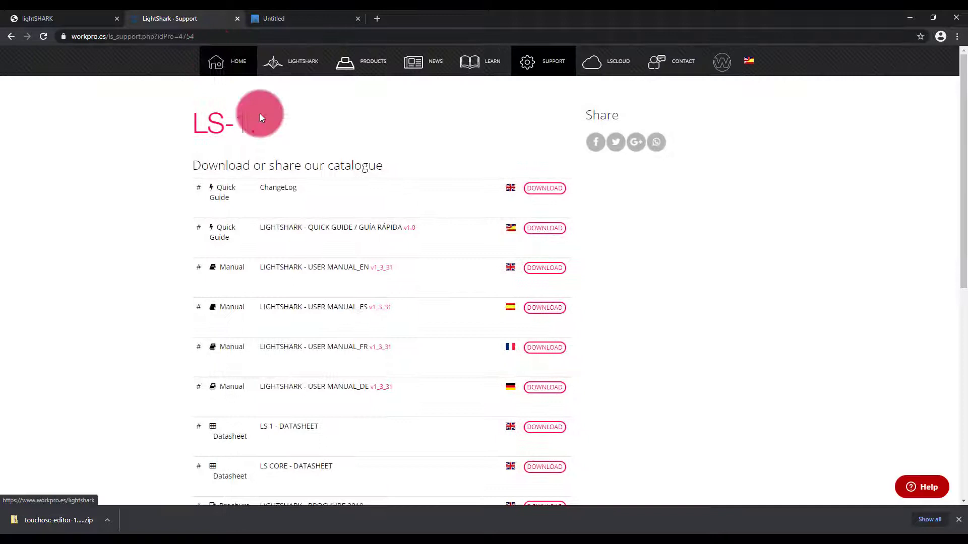
scroll(down, 3)
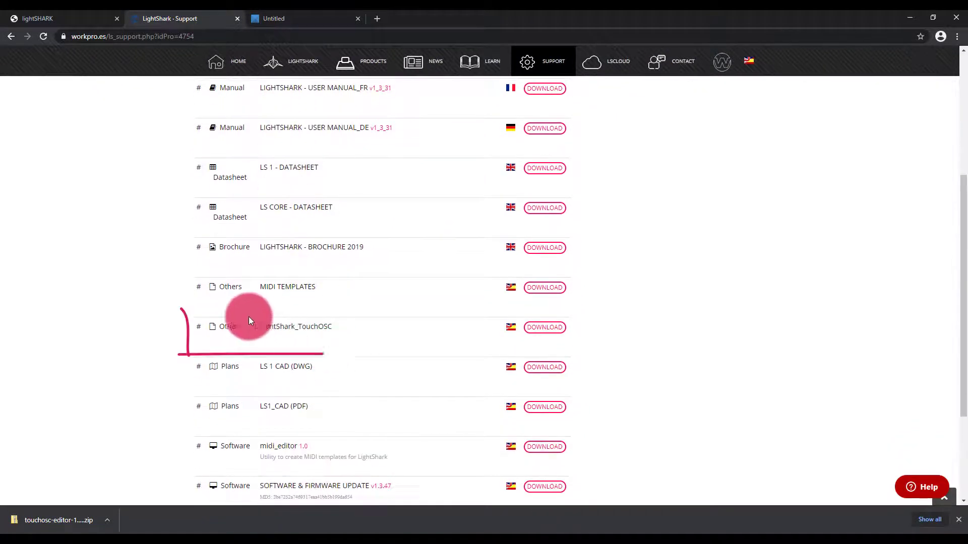
mouse_move(453, 325)
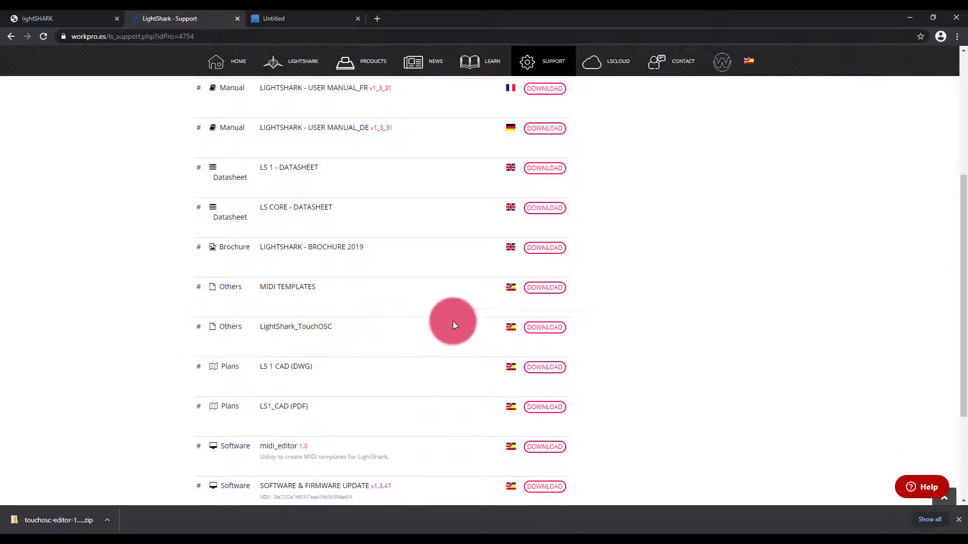
click(544, 327)
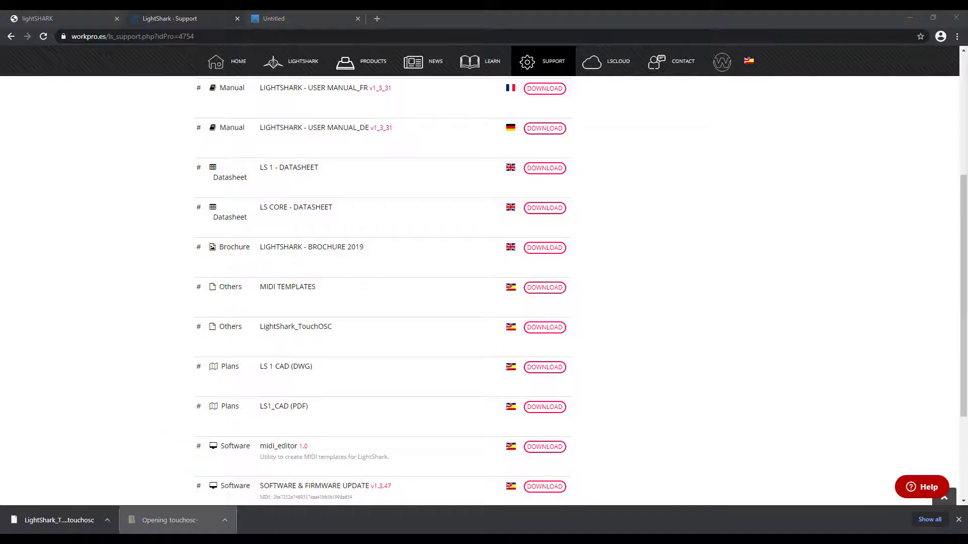
- Extract the TouchOSC Editor zip and launch TouchOSCEditor.exe from the win64 folder
click(173, 520)
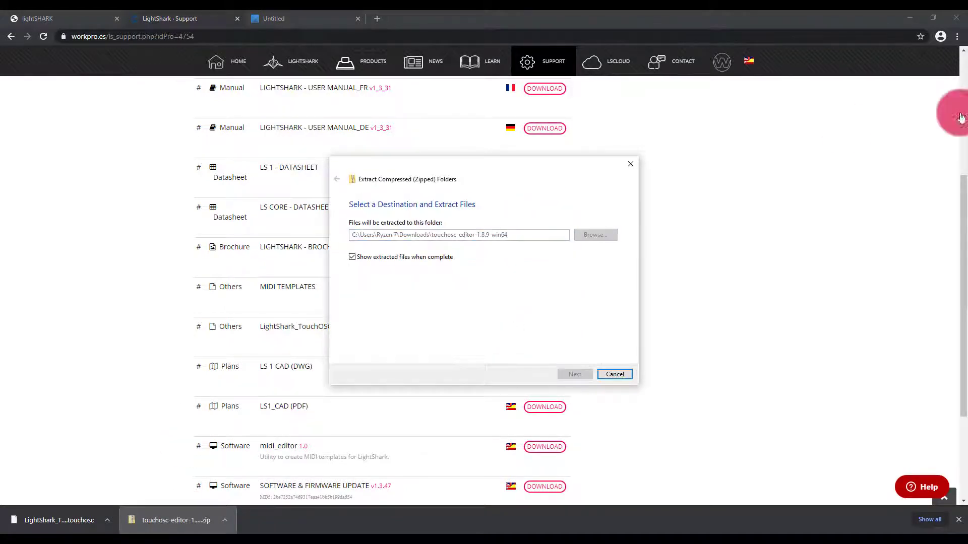
click(573, 374)
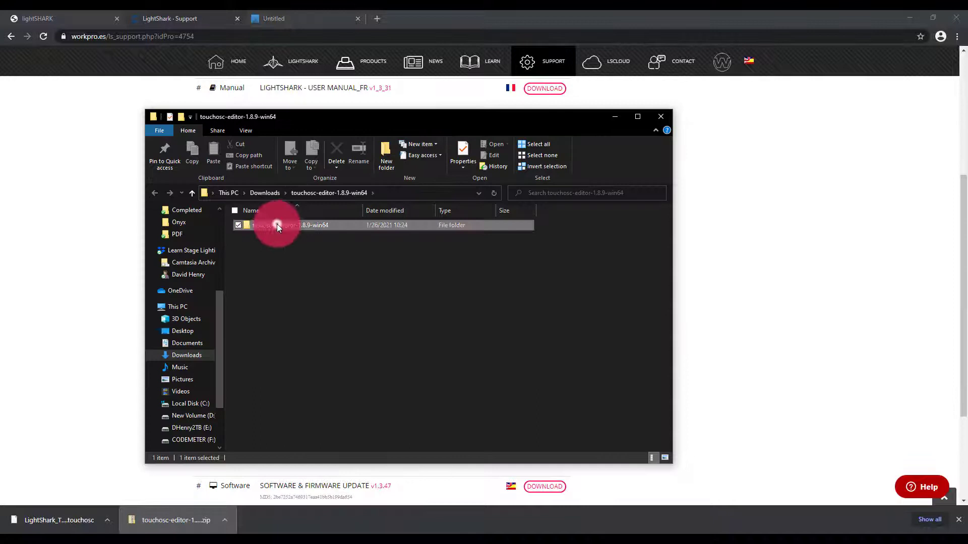
double_click(277, 225)
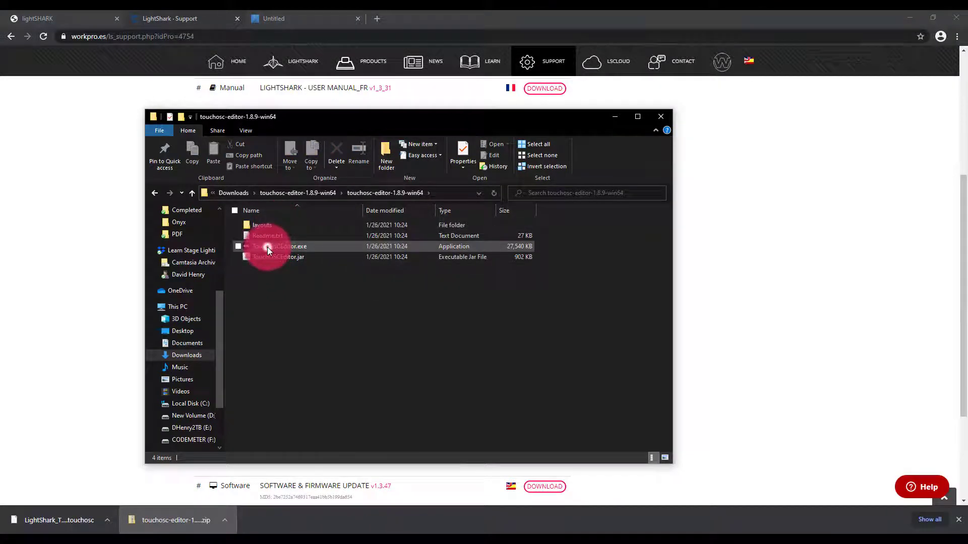
click(280, 246)
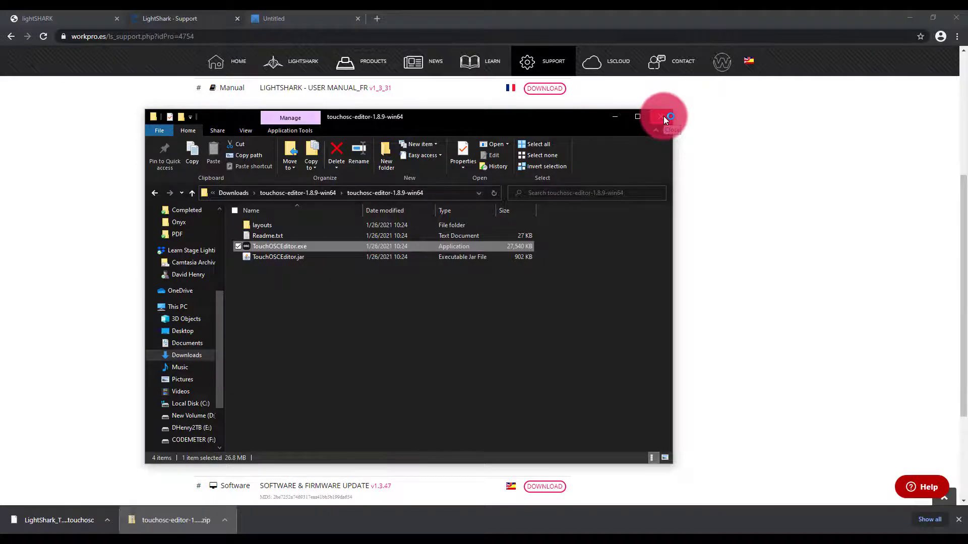
double_click(279, 246)
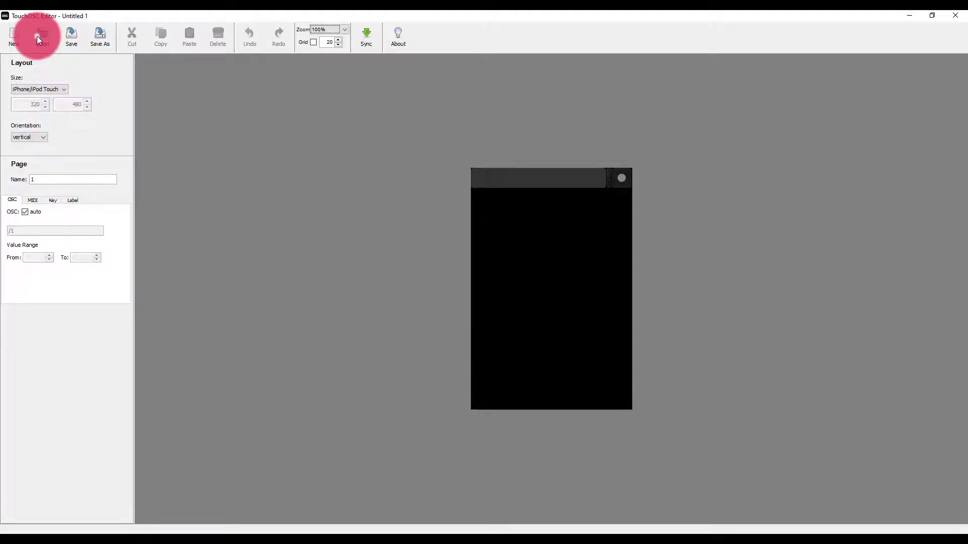
- Open LightShark_TouchOSC.touchosc and inspect the first MAIN PLAYBACK fader's OSC address
click(41, 36)
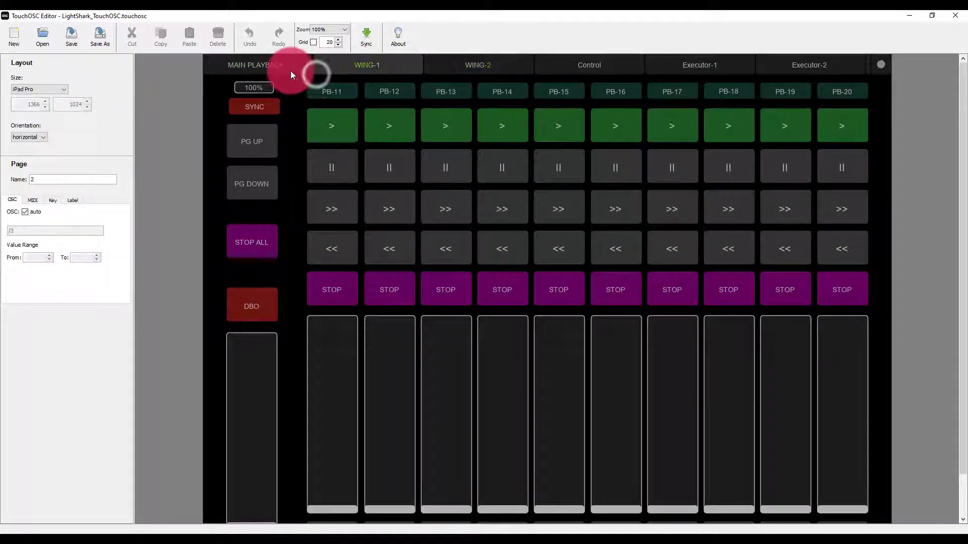
click(255, 65)
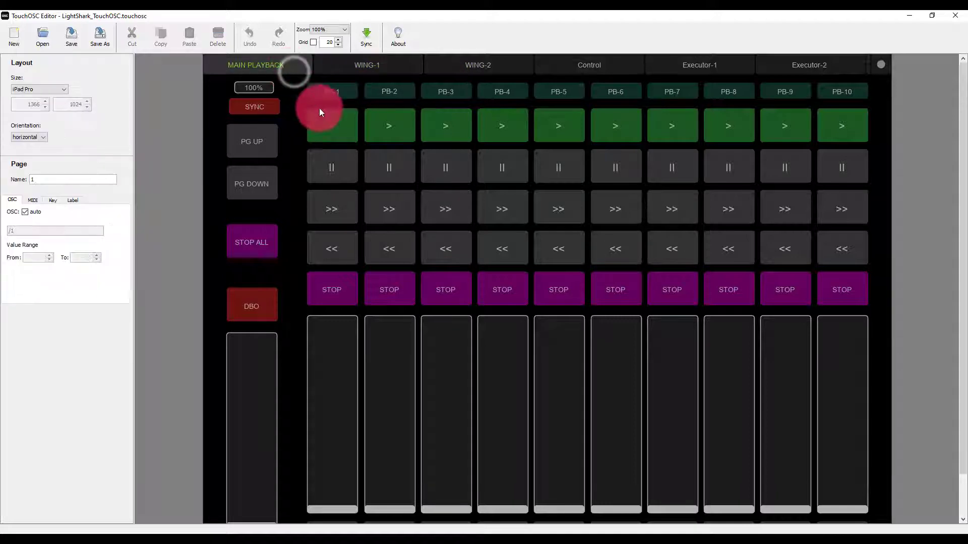
click(332, 401)
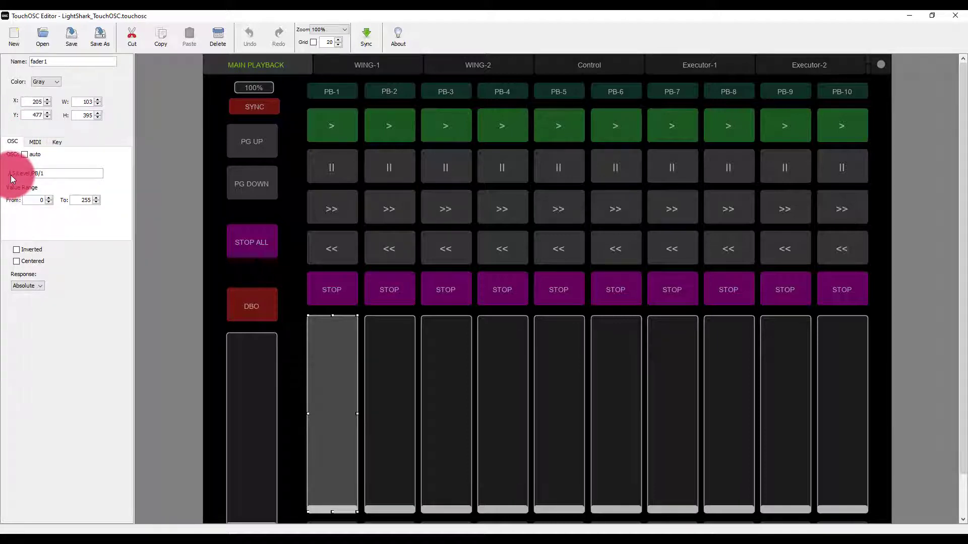
key(alt+tab)
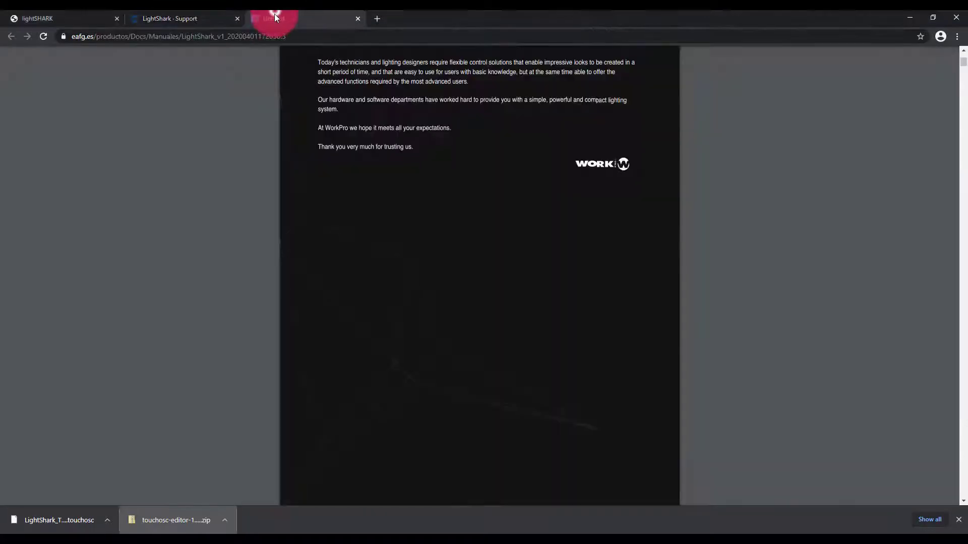
- Switch to the LightShark manual and scroll to the section 7.2 OSC command table
click(303, 19)
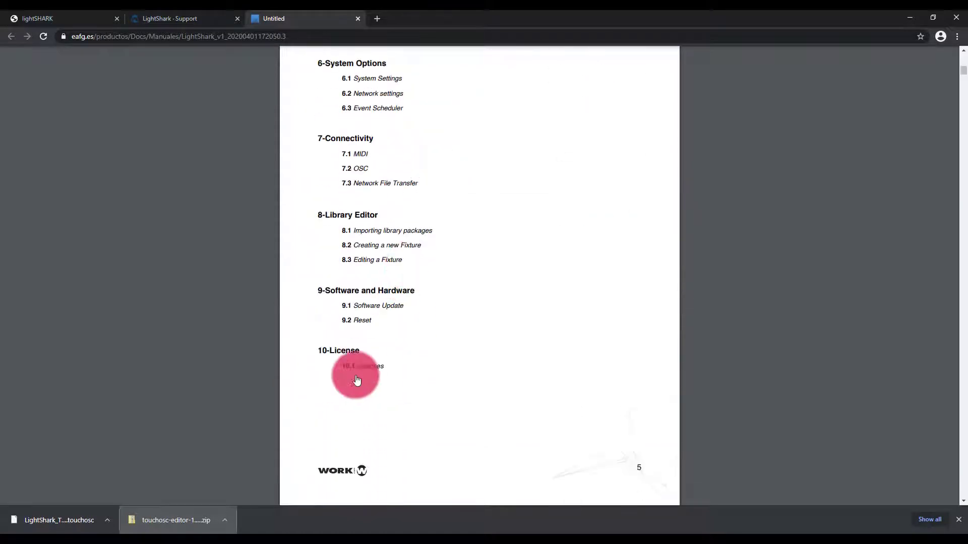
scroll(down, 3)
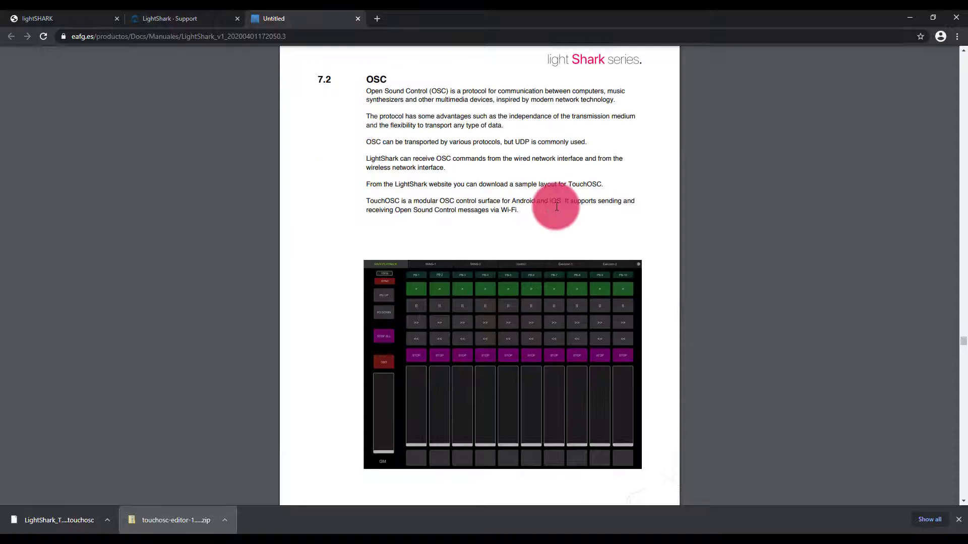
scroll(down, 3)
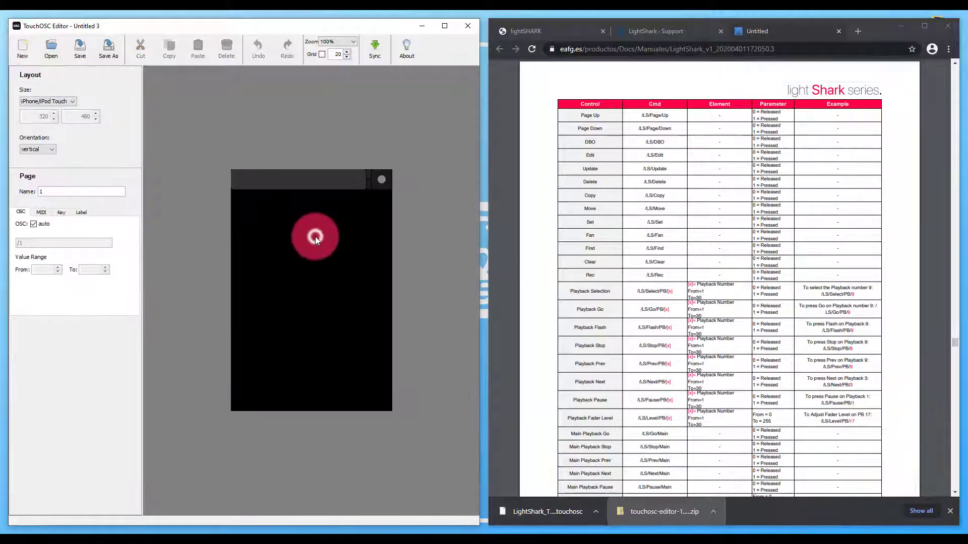
- Set the new layout size to iPad and zoom the editor to 50%
click(48, 101)
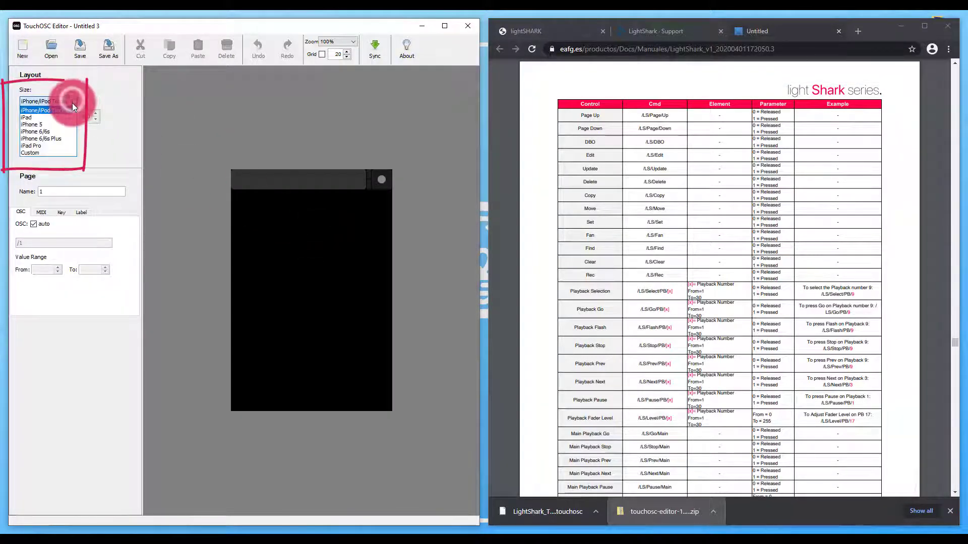
click(28, 118)
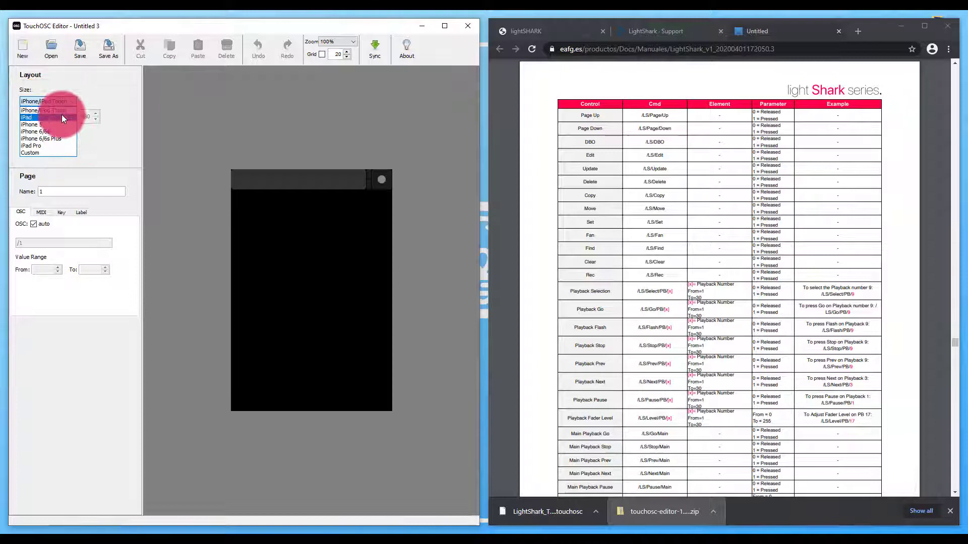
click(27, 118)
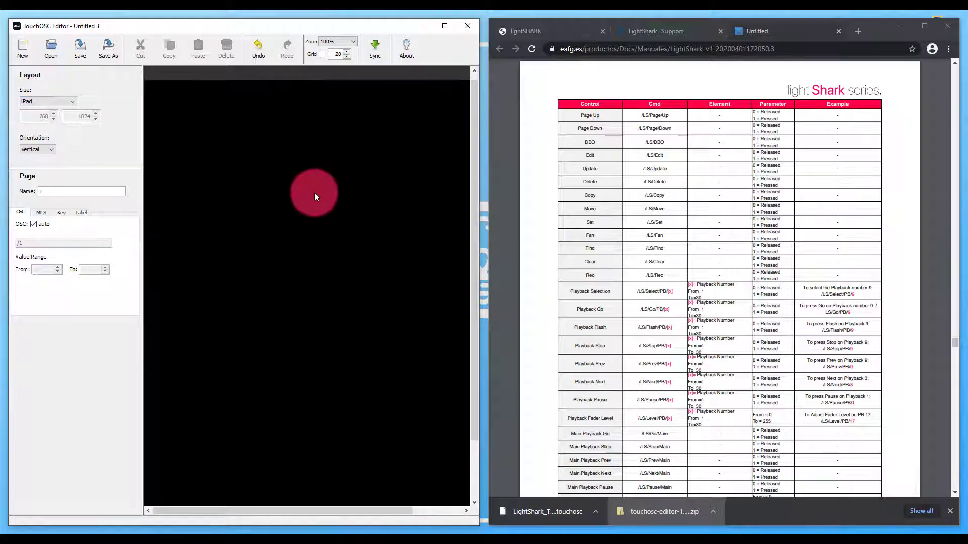
click(354, 41)
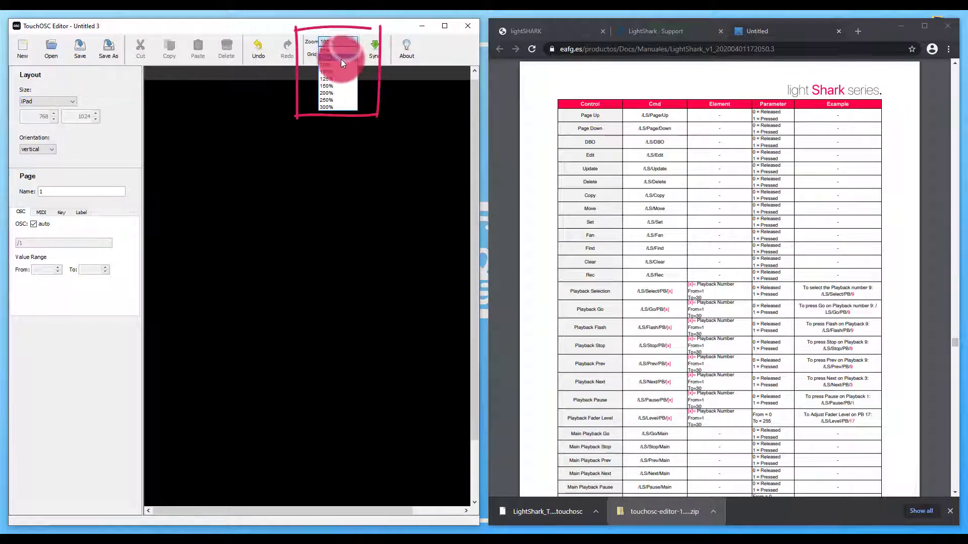
click(325, 57)
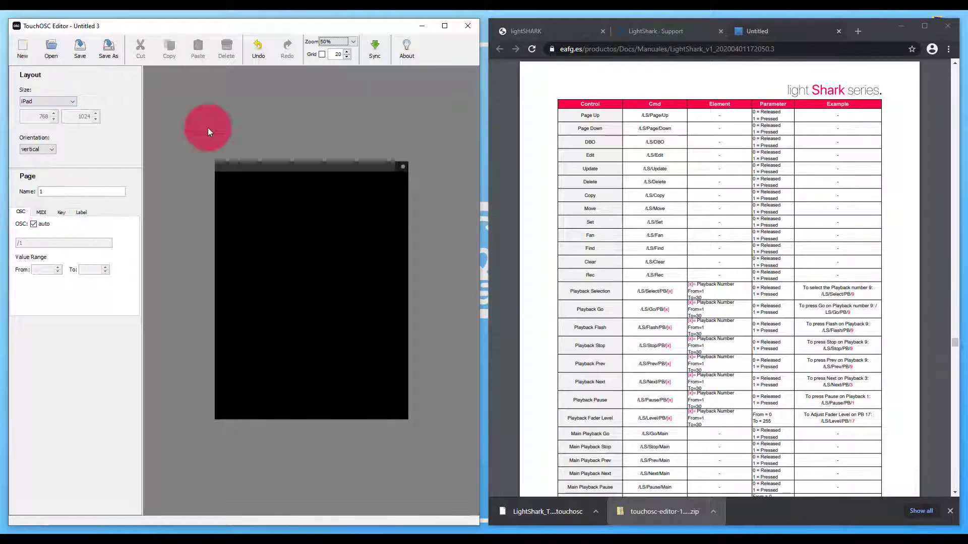
- Create a Fader V control and drag it into a tall strip at the bottom-left
right_click(231, 195)
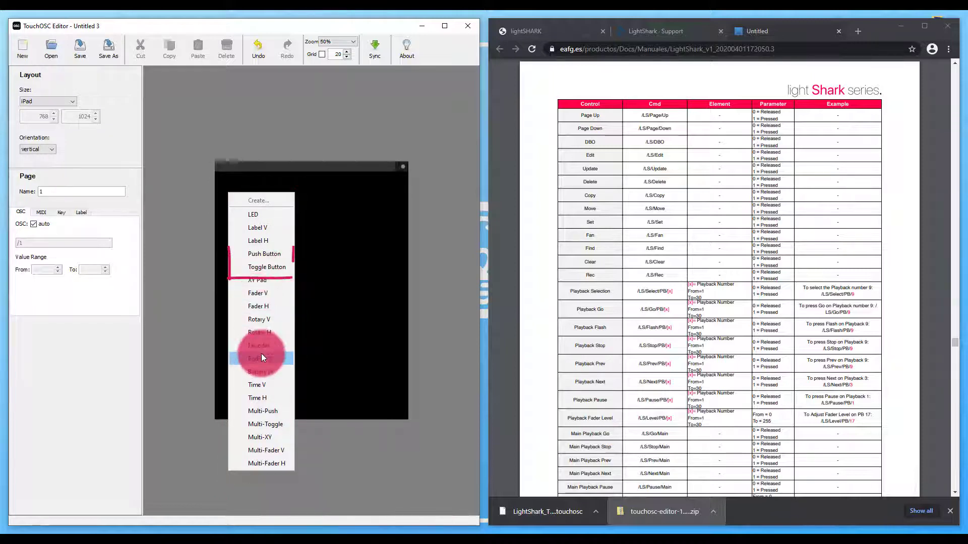
mouse_move(269, 272)
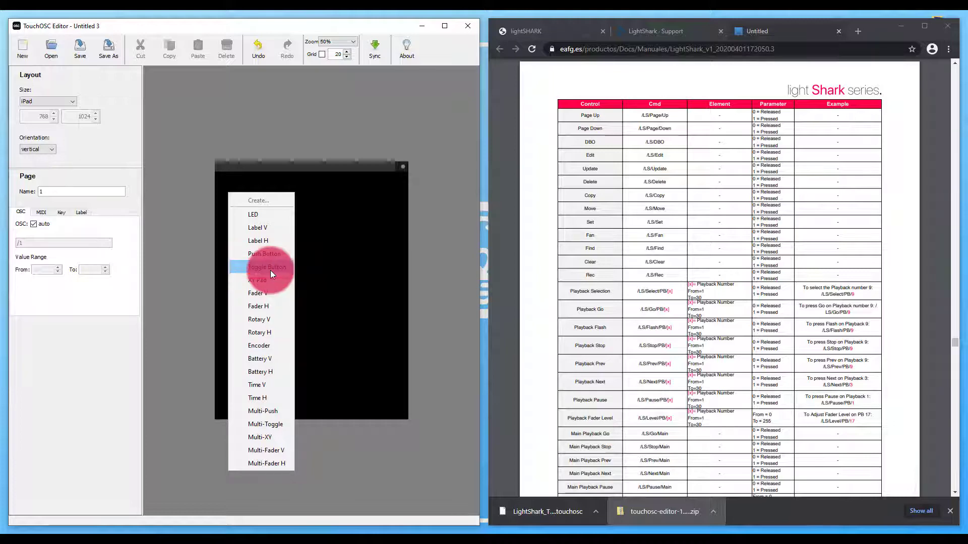
mouse_move(284, 294)
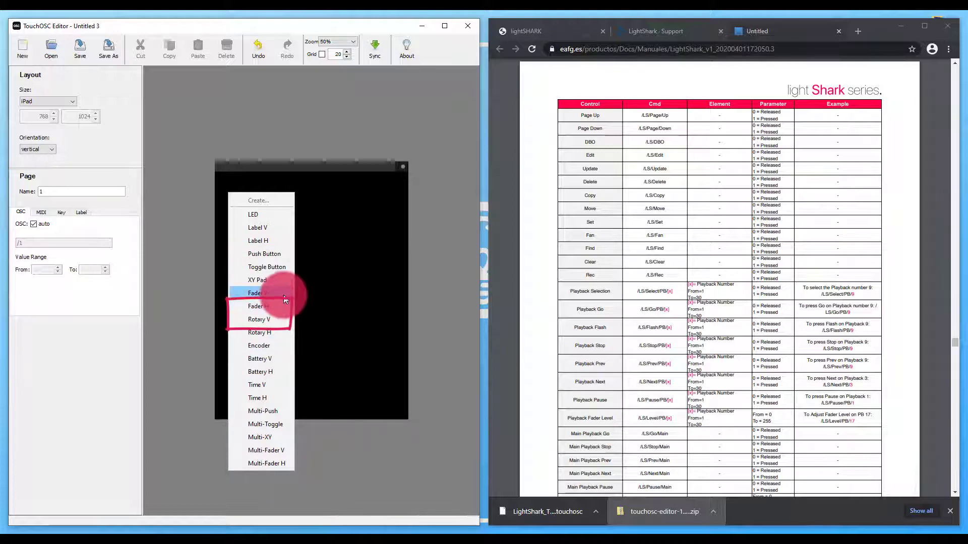
mouse_move(284, 319)
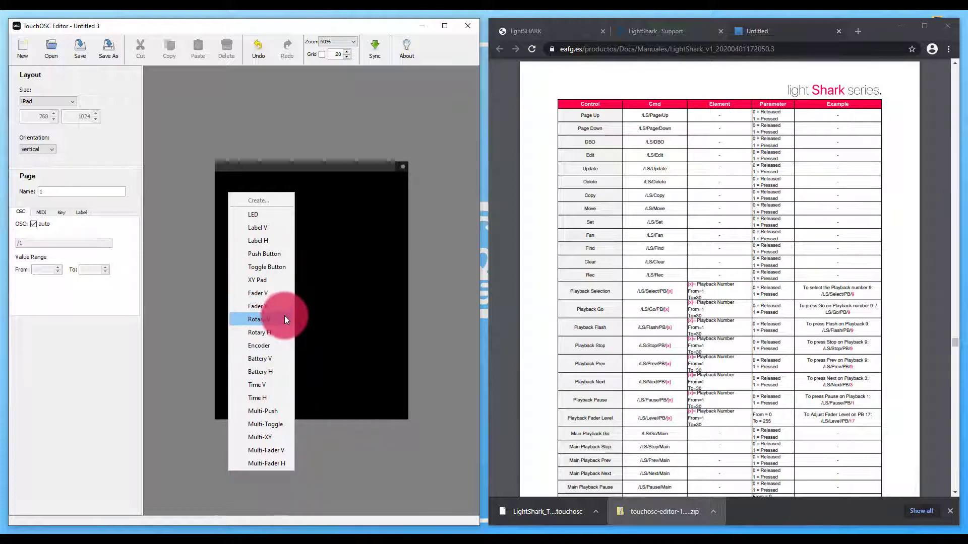
mouse_move(278, 306)
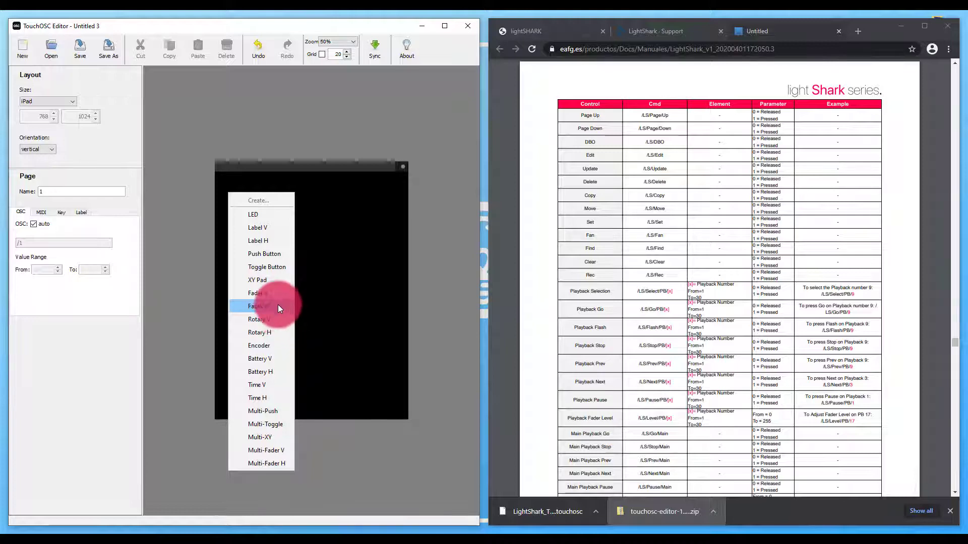
click(258, 305)
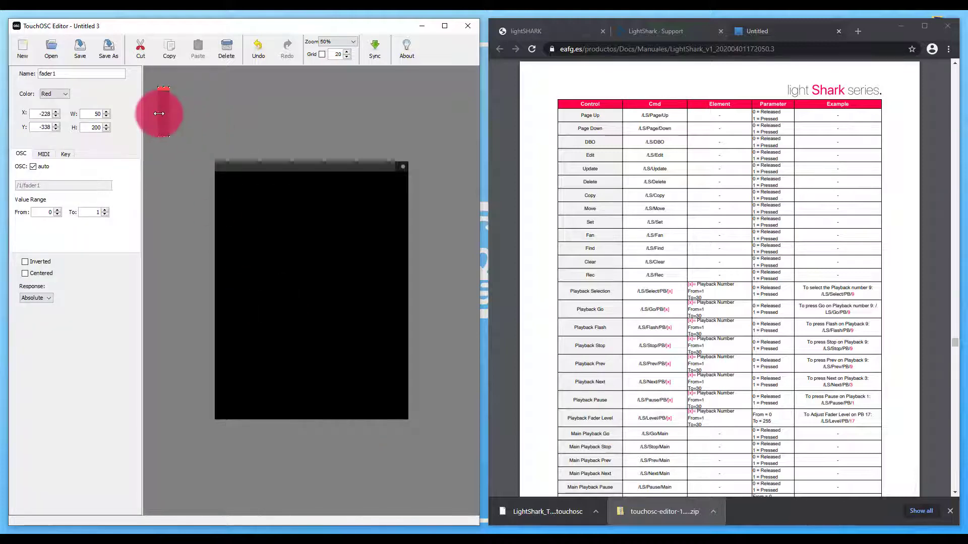
drag(159, 113, 242, 368)
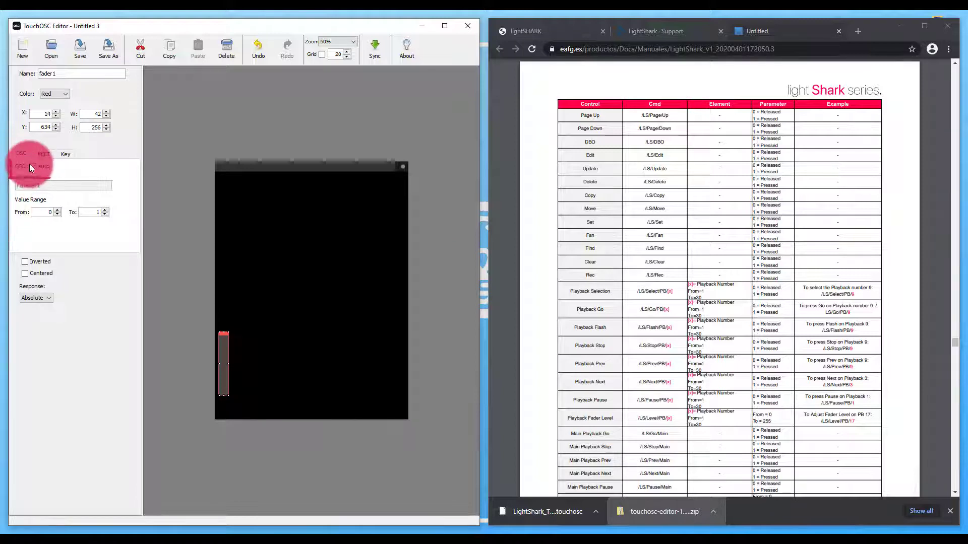
- Turn off OSC auto on fader1 and set its address to /LS/Level/PB/17
click(21, 154)
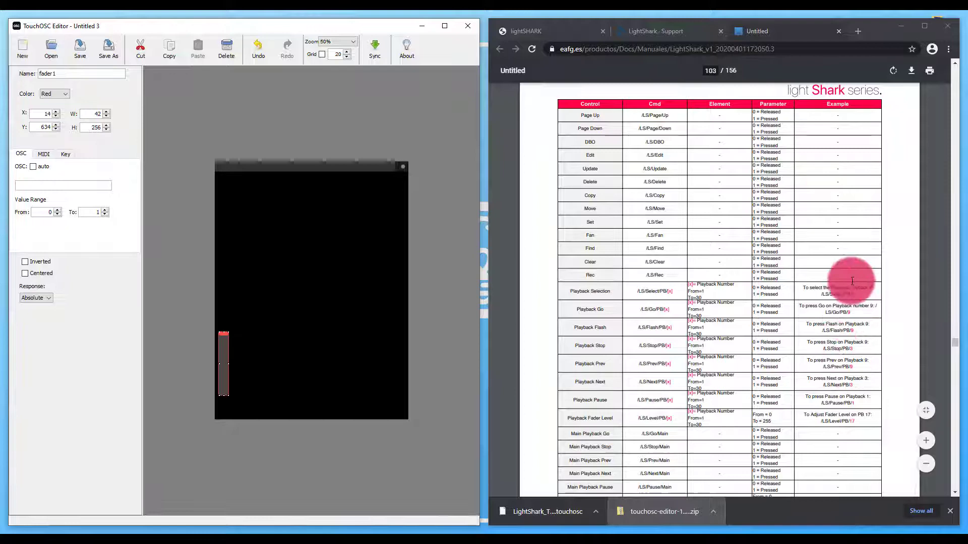
click(33, 165)
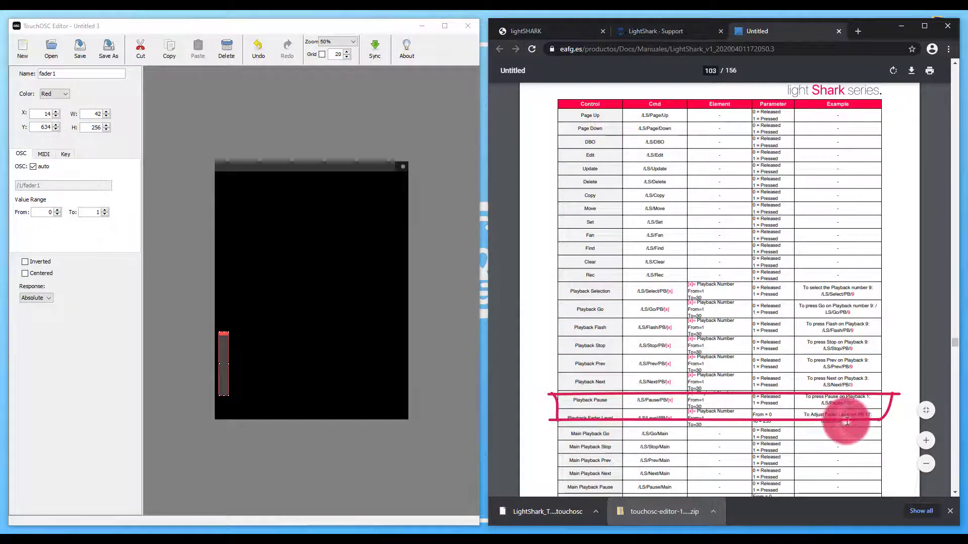
right_click(846, 423)
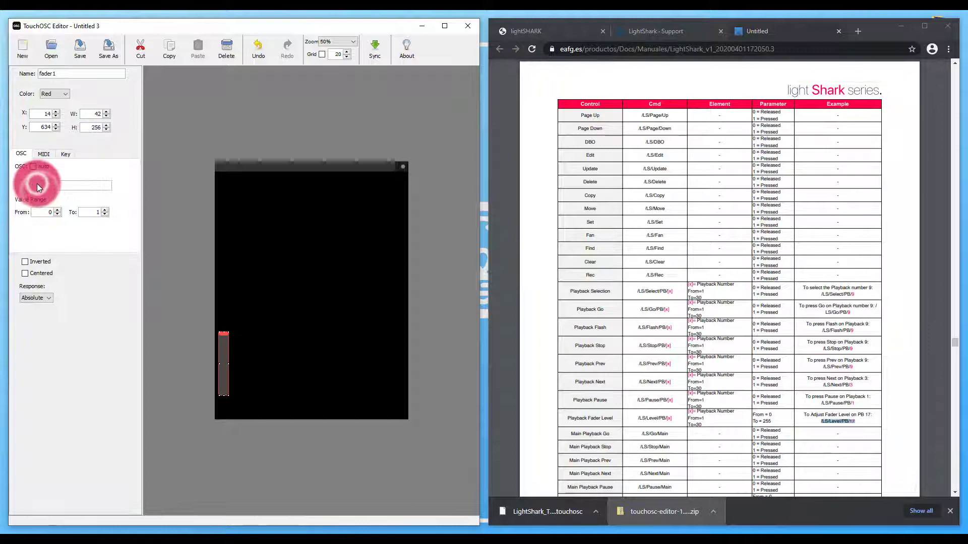
text(/LS/Level/PB/17)
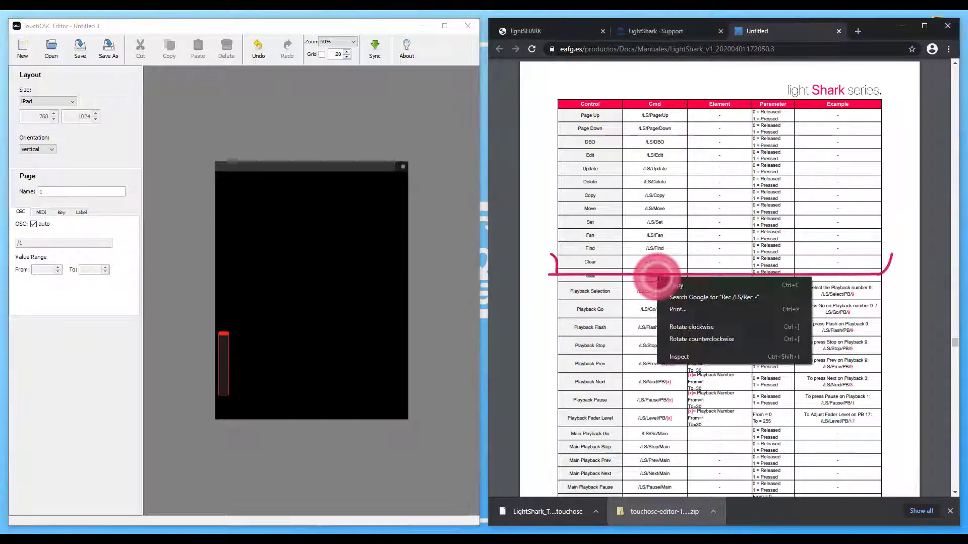
- Add push1, stretch it across the top-right, and set its OSC address to /LS/Rec
click(651, 275)
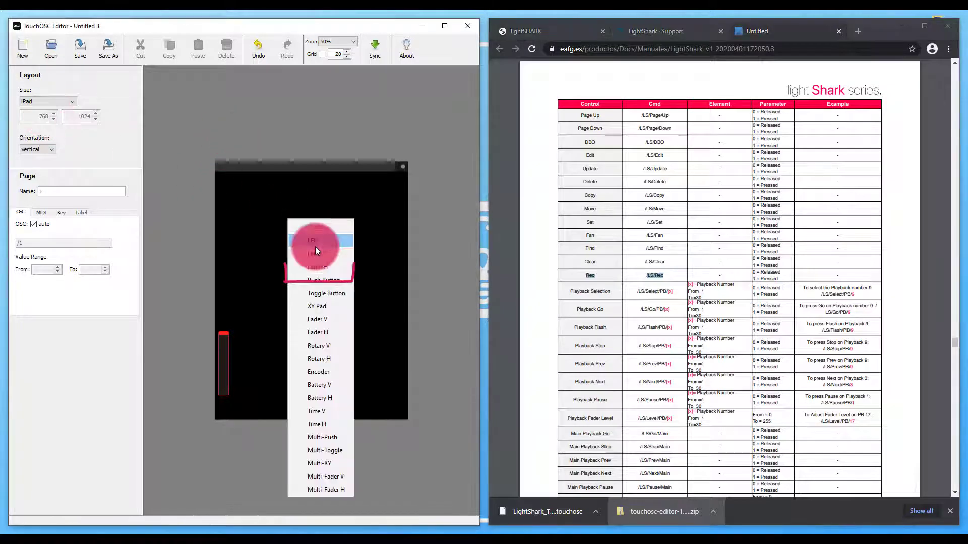
click(325, 280)
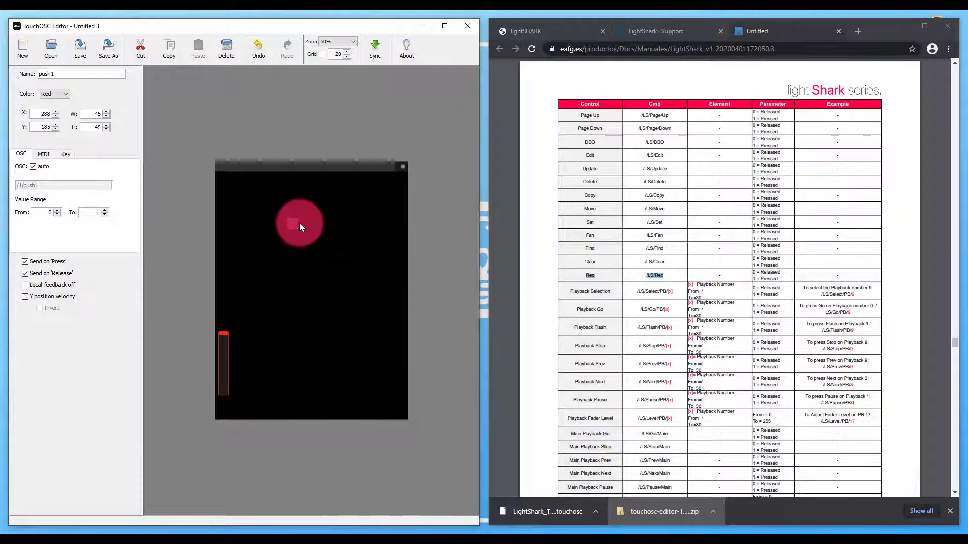
drag(322, 224, 331, 223)
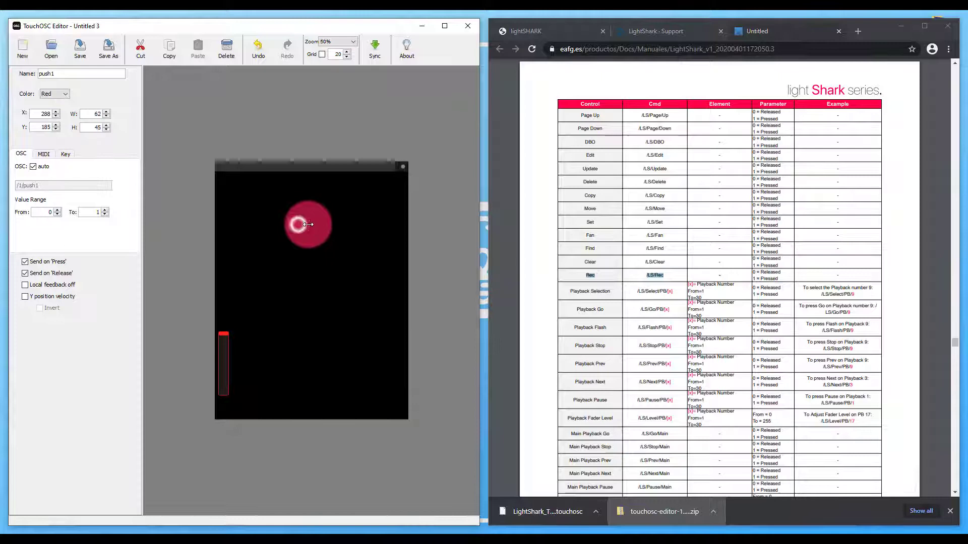
drag(309, 224, 384, 183)
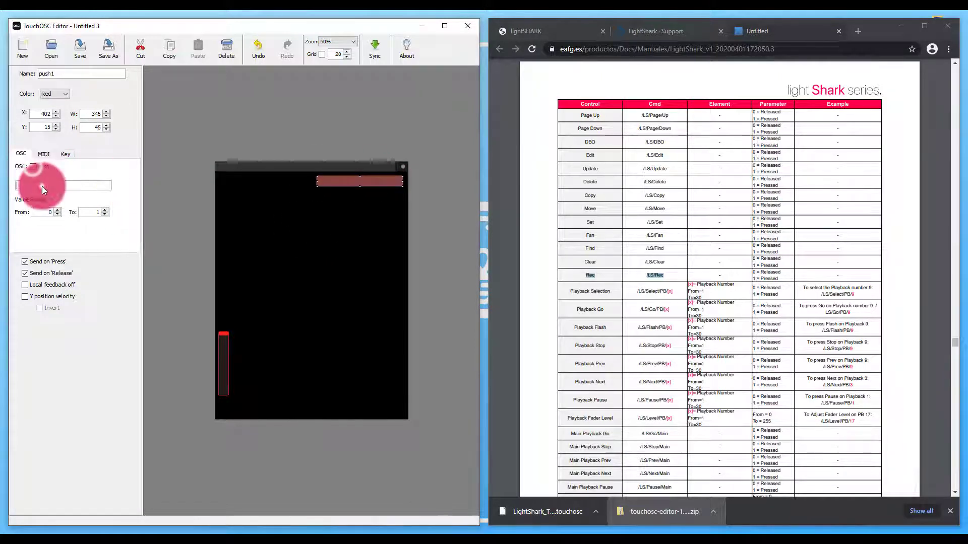
text(/LS/Rec)
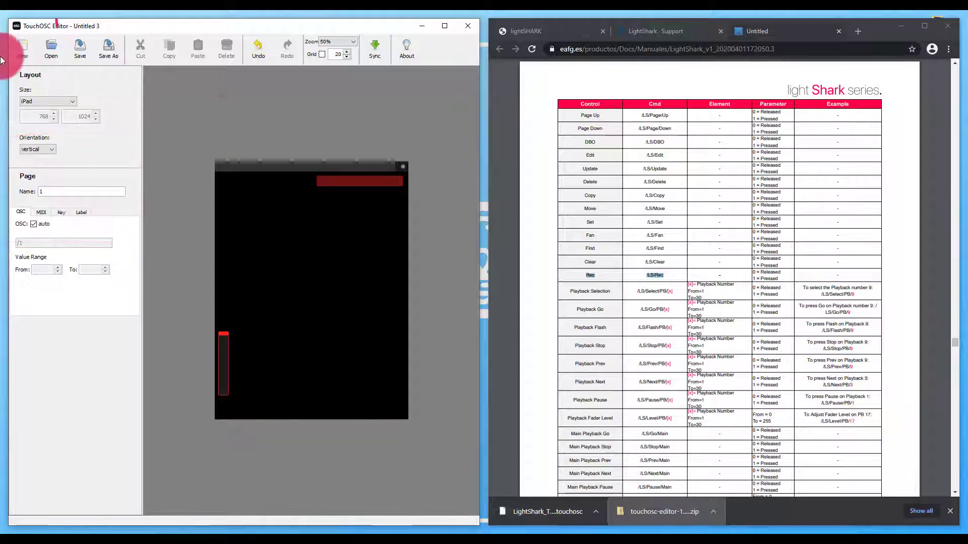
click(80, 48)
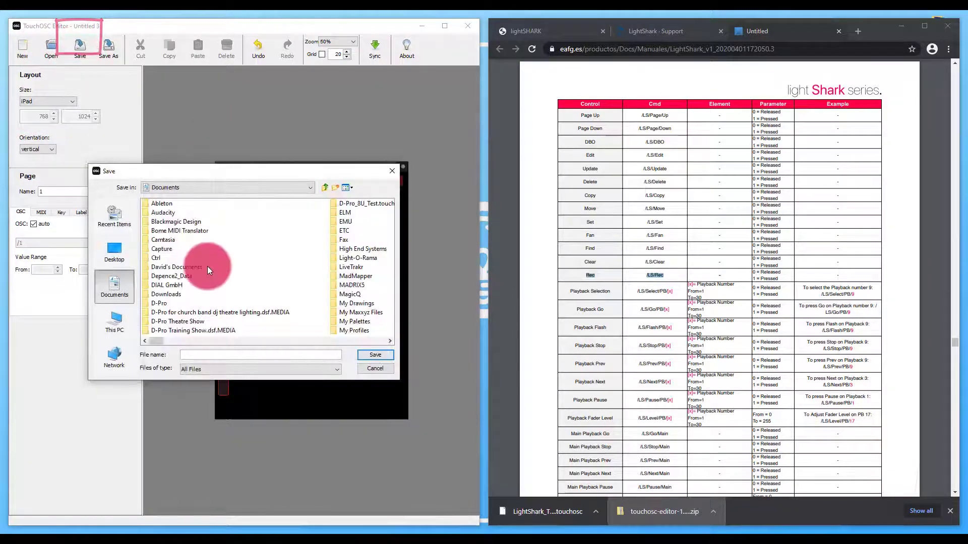
click(375, 368)
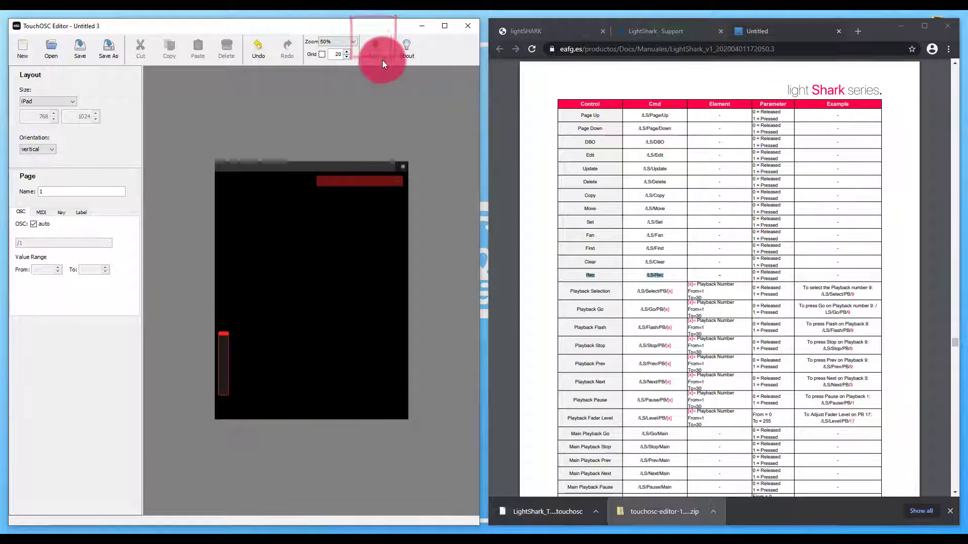
- Start Layout Sync to share the layout with the iPad, then stop it
click(374, 48)
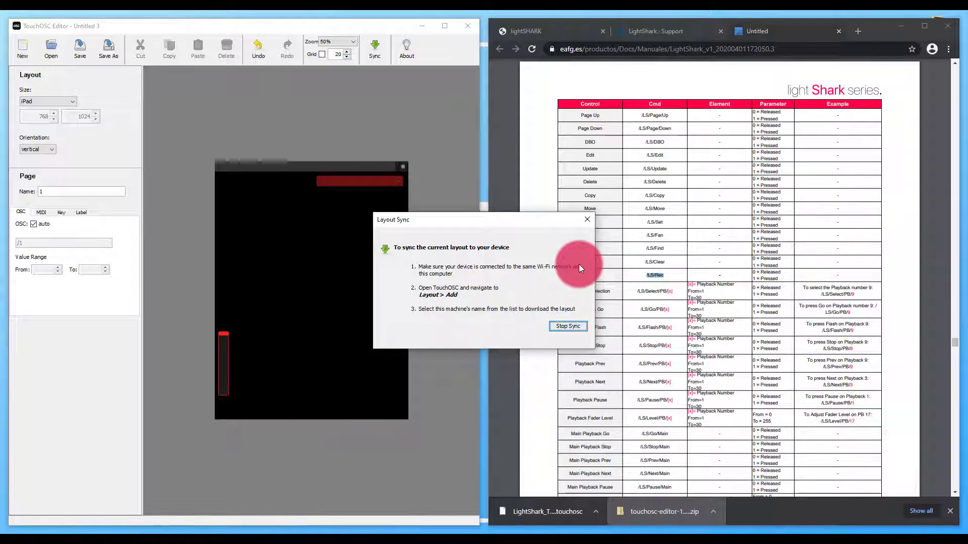
mouse_move(580, 223)
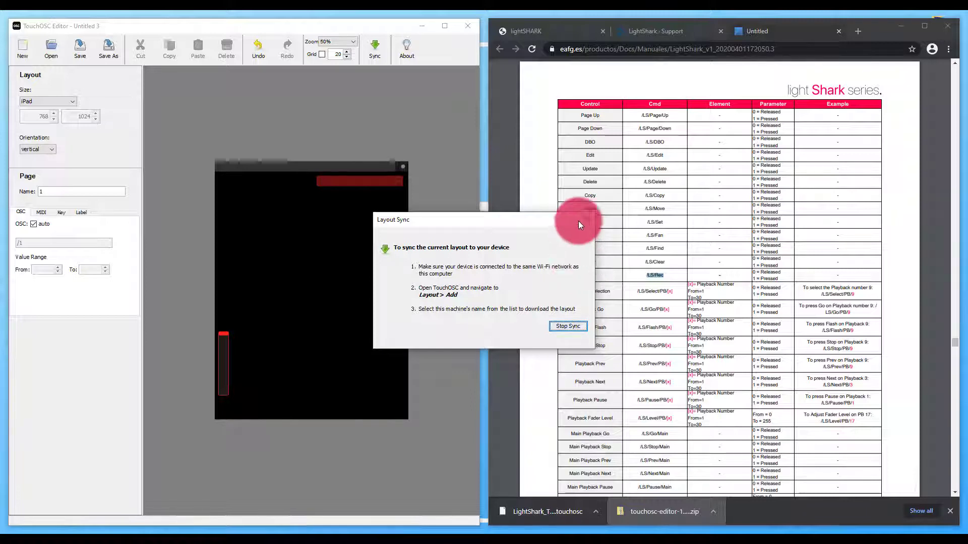
click(567, 326)
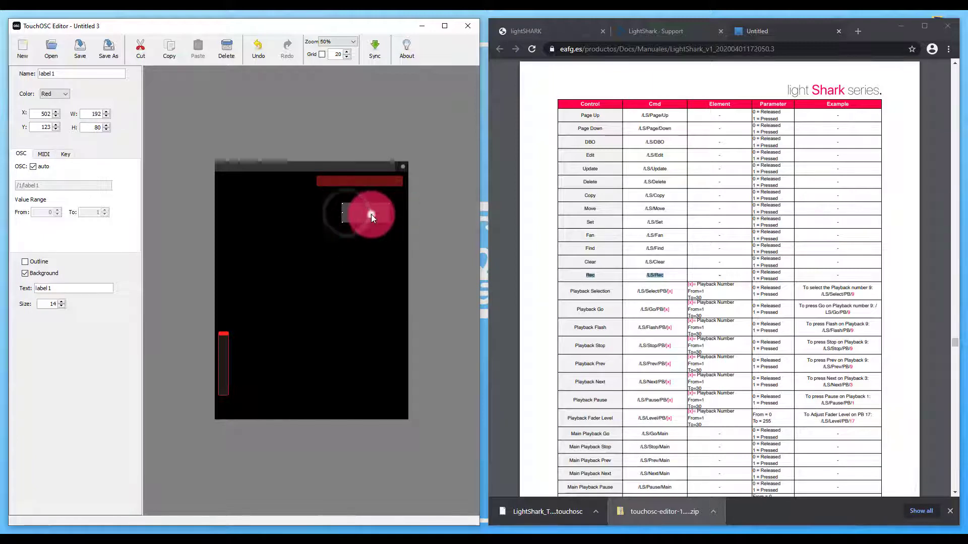
- Drag Label 1 onto the top push button and resize it into a thin strip over push1
drag(370, 216, 378, 206)
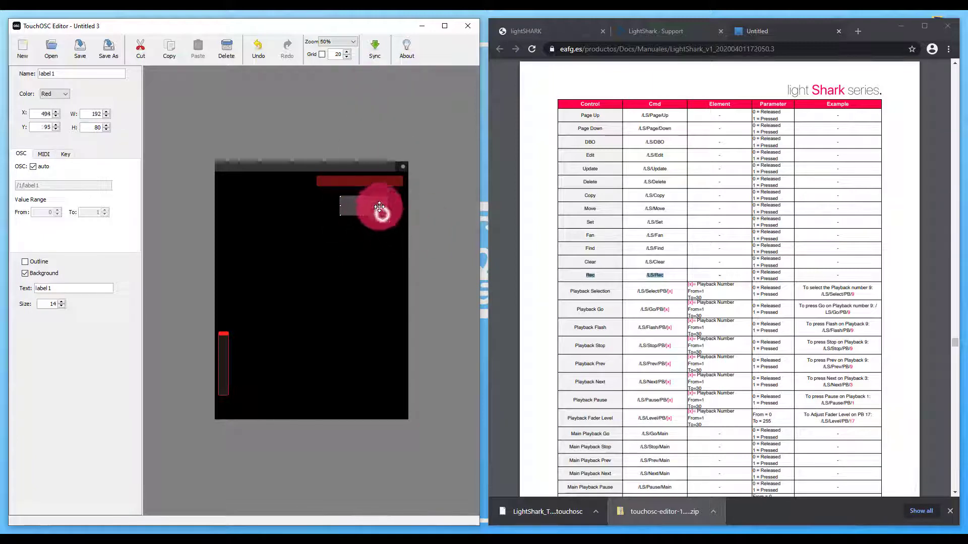
drag(380, 207, 364, 198)
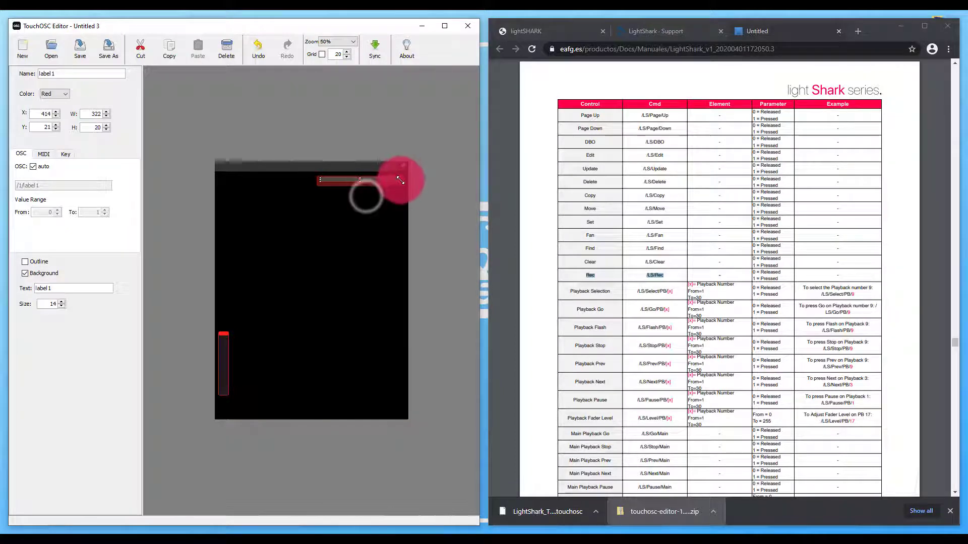
right_click(395, 212)
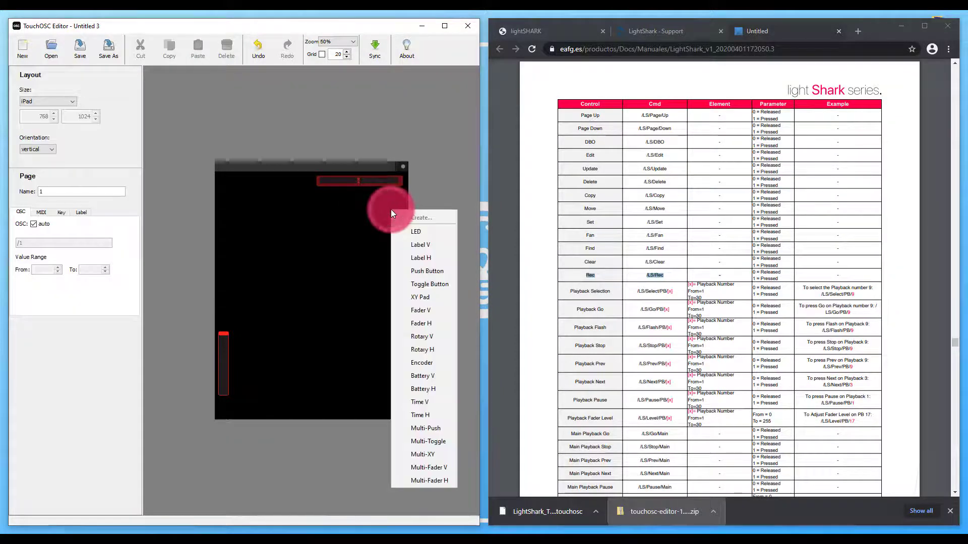